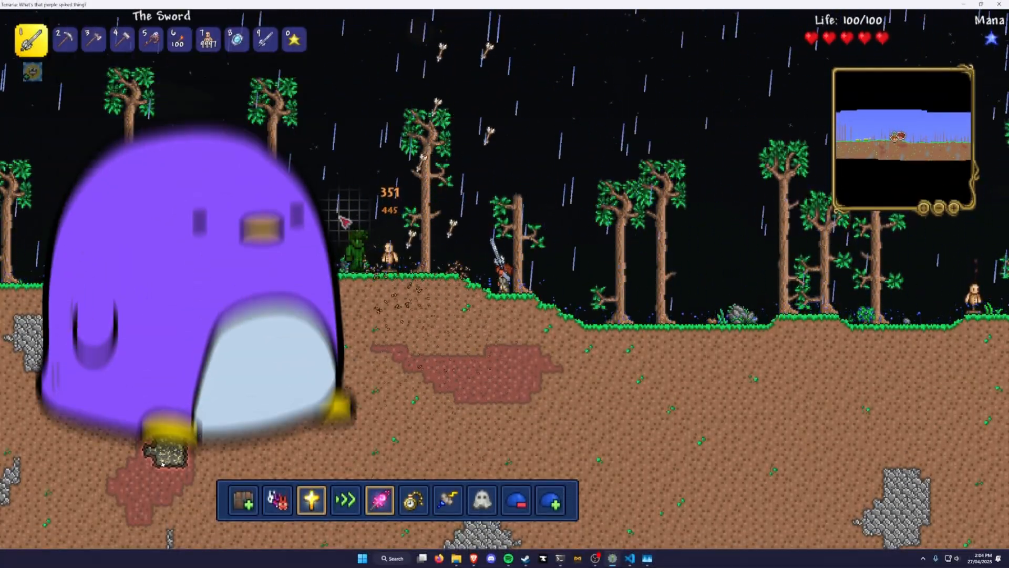
Search 'how to make terraria mod' and scroll the forum tutorial to mod sources.
{"action": "left_click", "coordinate": [637, 558]}
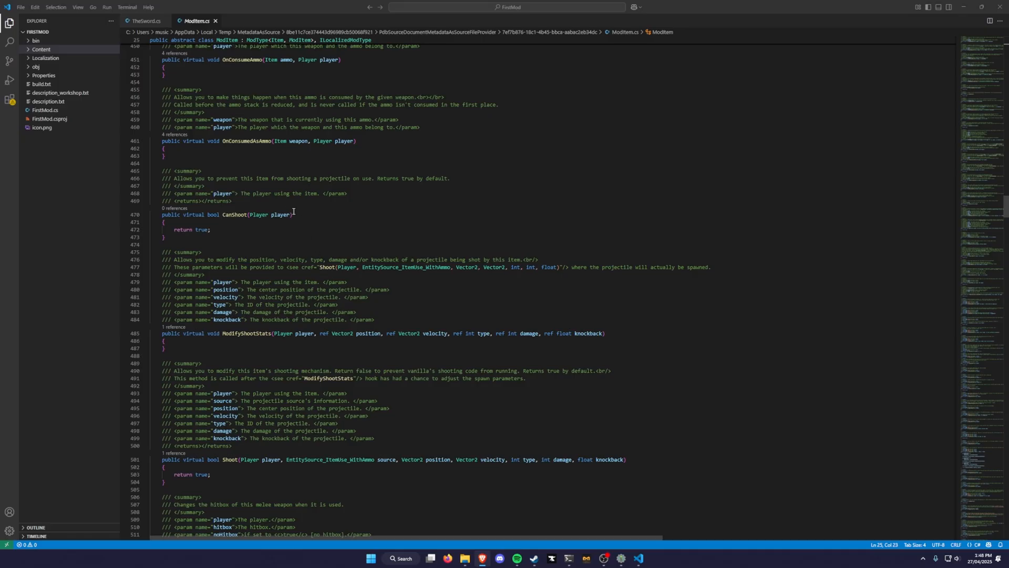
{"action": "mouse_move", "coordinate": [256, 215]}
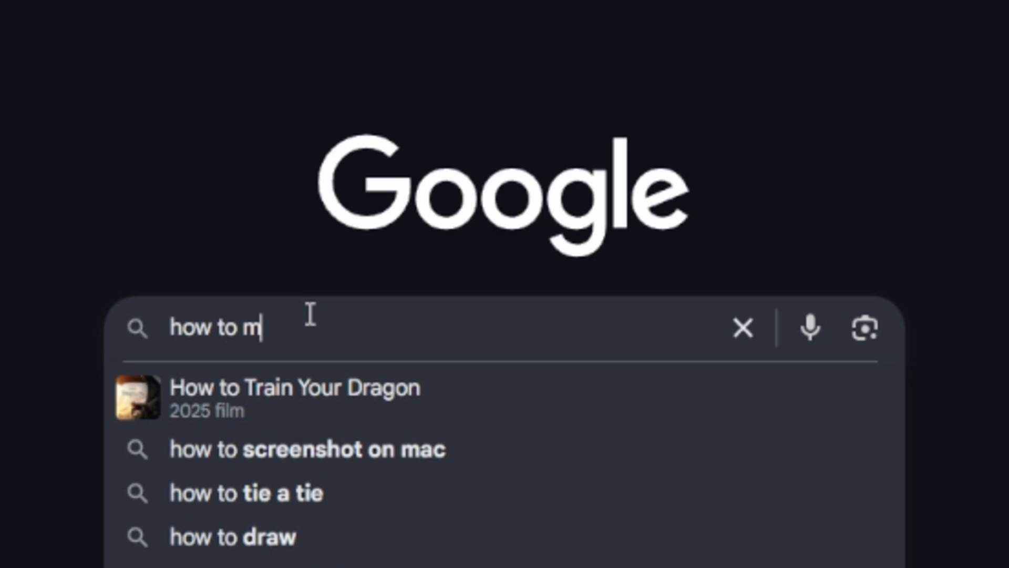
{"action": "type", "text": "ake terraria mod"}
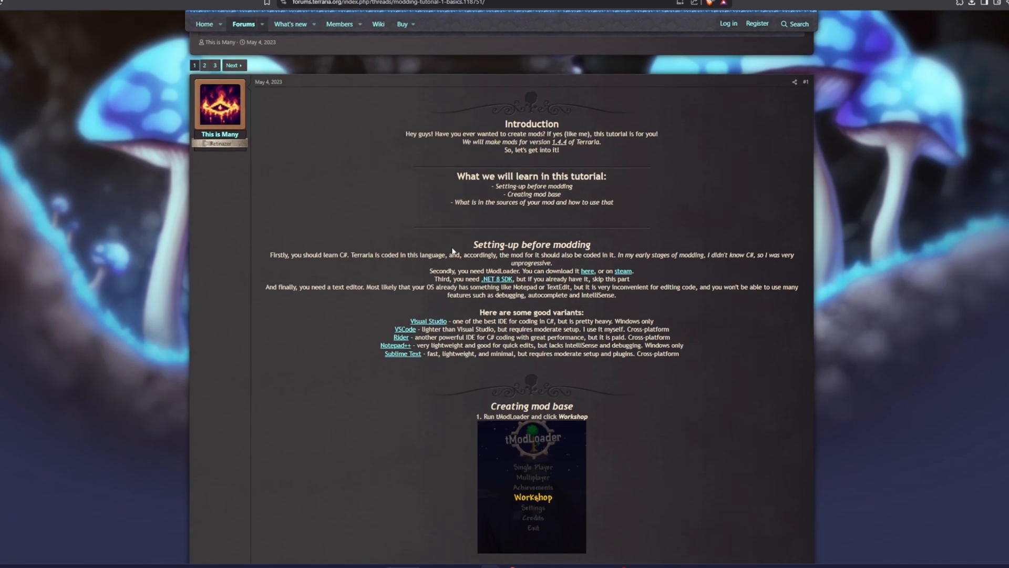
{"action": "scroll", "scroll_direction": "down", "scroll_amount": 3}
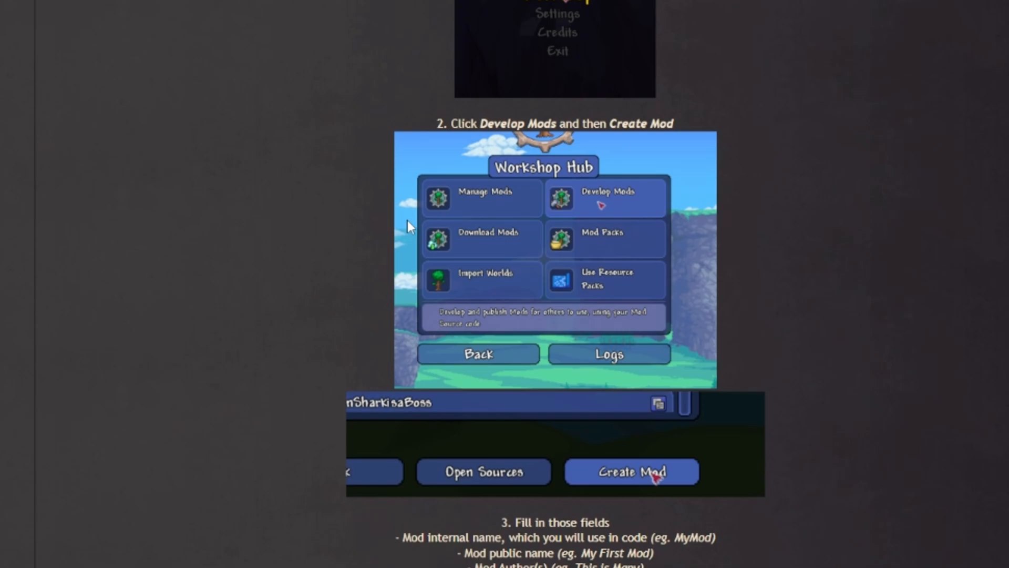
{"action": "scroll", "scroll_direction": "down", "scroll_amount": 3}
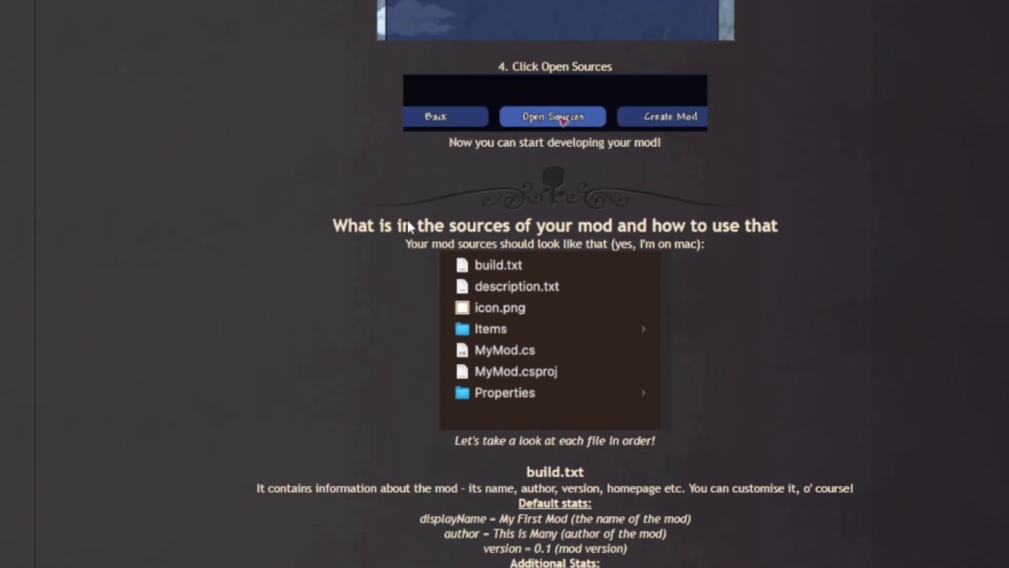
{"action": "scroll", "scroll_direction": "down", "scroll_amount": 3}
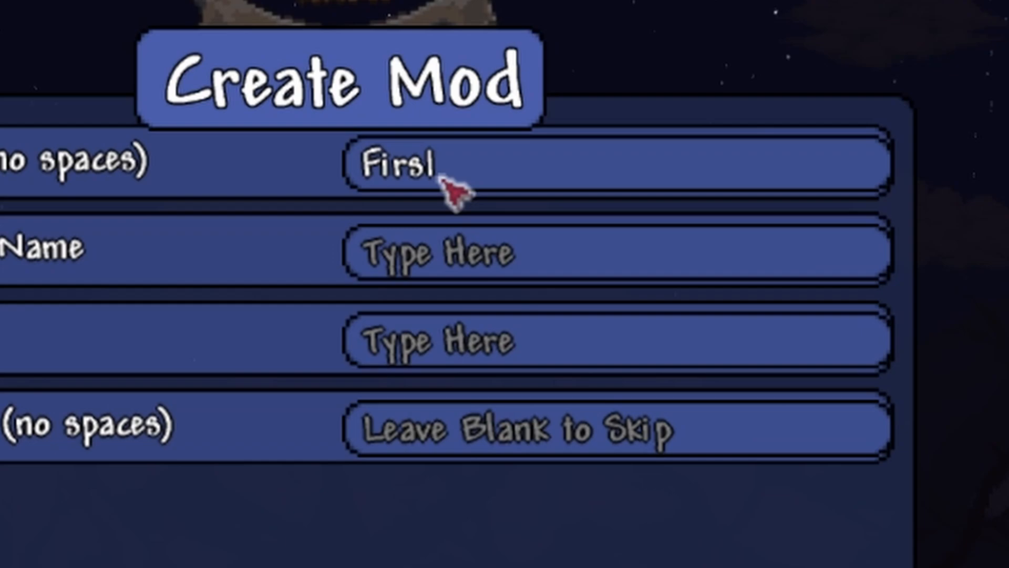
Fill in FirstMod with sword item TheSword, fixing the name typo, and create the mod.
{"action": "type", "text": "Mod"}
{"action": "left_click", "coordinate": [619, 430]}
{"action": "type", "text": "T"}
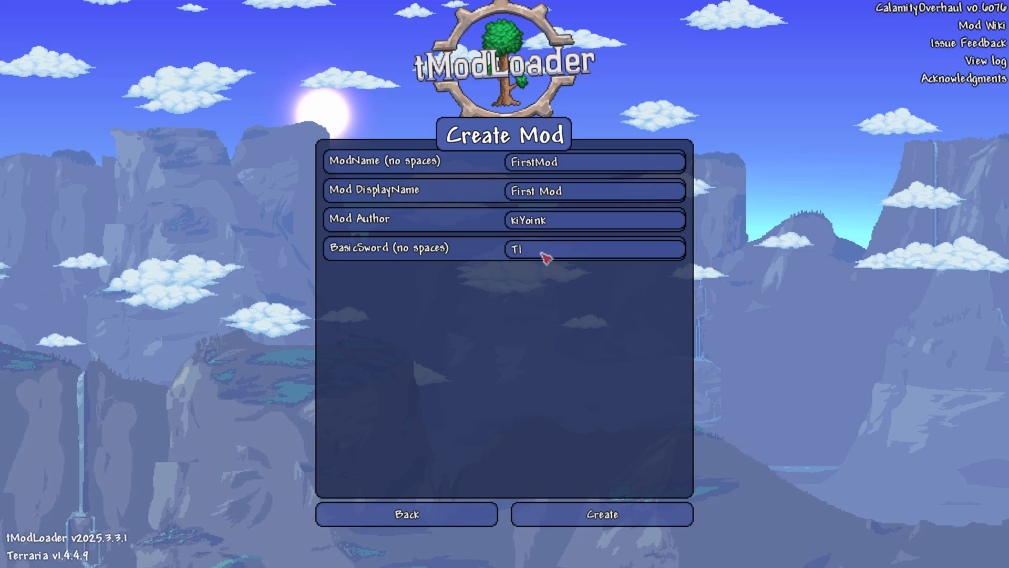
{"action": "type", "text": "he Sworl"}
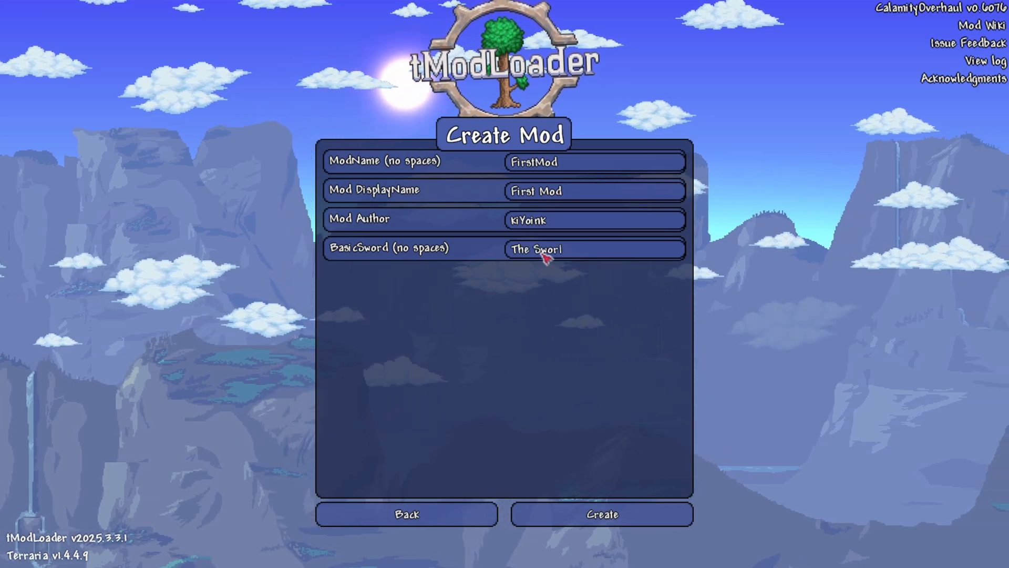
{"action": "key", "text": "backspace"}
{"action": "type", "text": "d"}
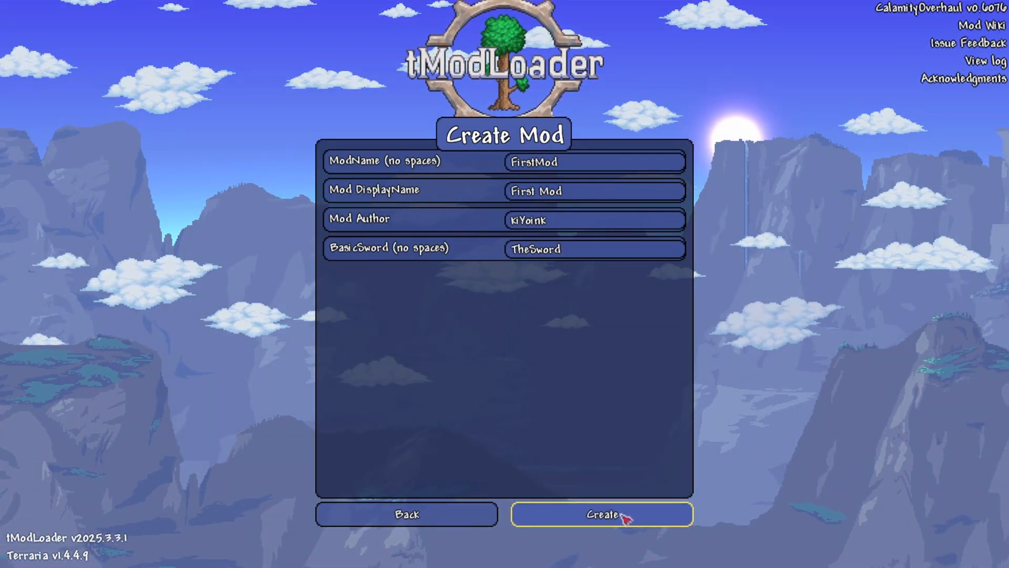
{"action": "left_click", "coordinate": [601, 514]}
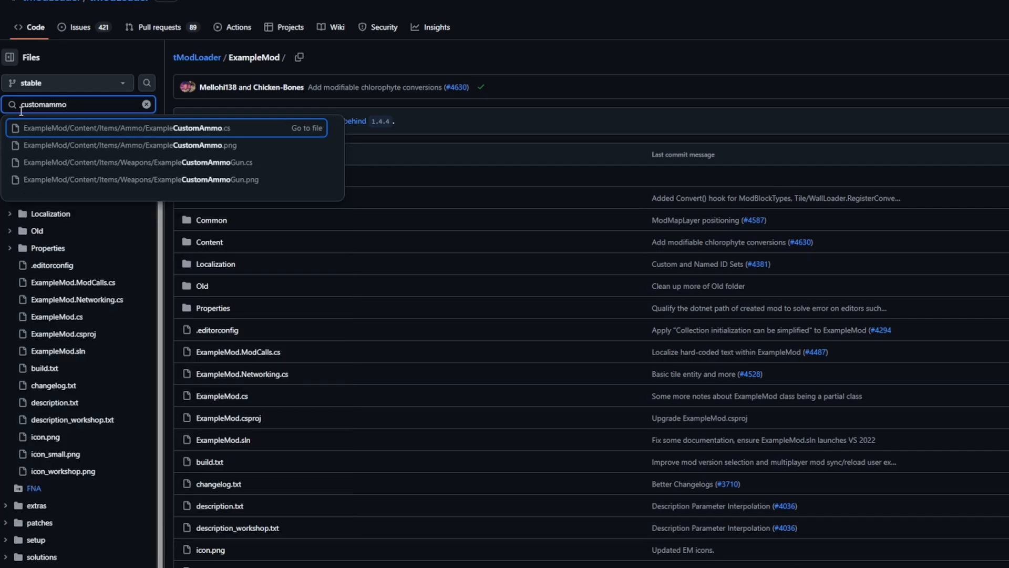
Open ExampleCustomAmmo.cs from the search results, then search the repository for 'sword'.
{"action": "left_click", "coordinate": [224, 131]}
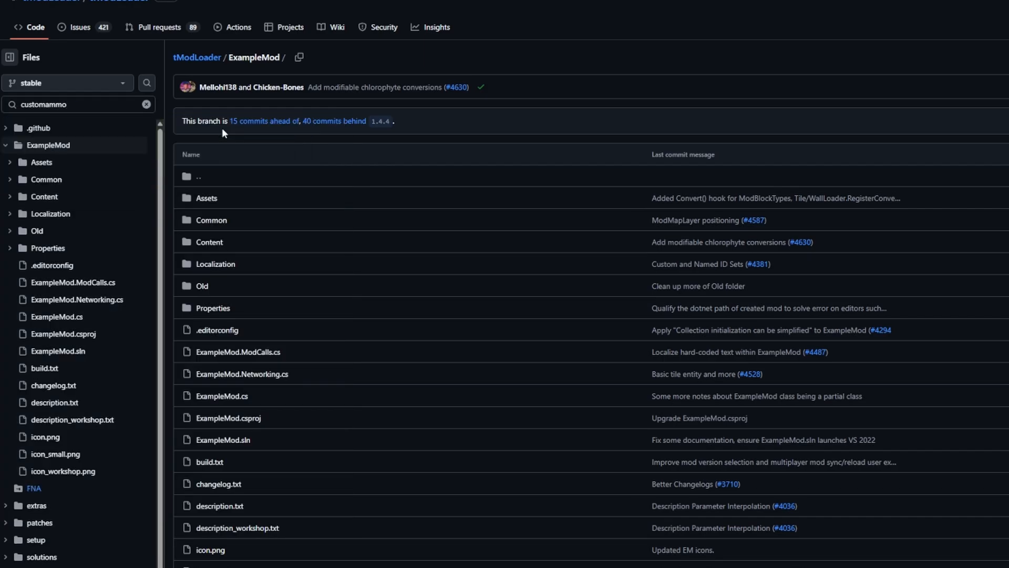
{"action": "left_click", "coordinate": [86, 288]}
{"action": "type", "text": "sword"}
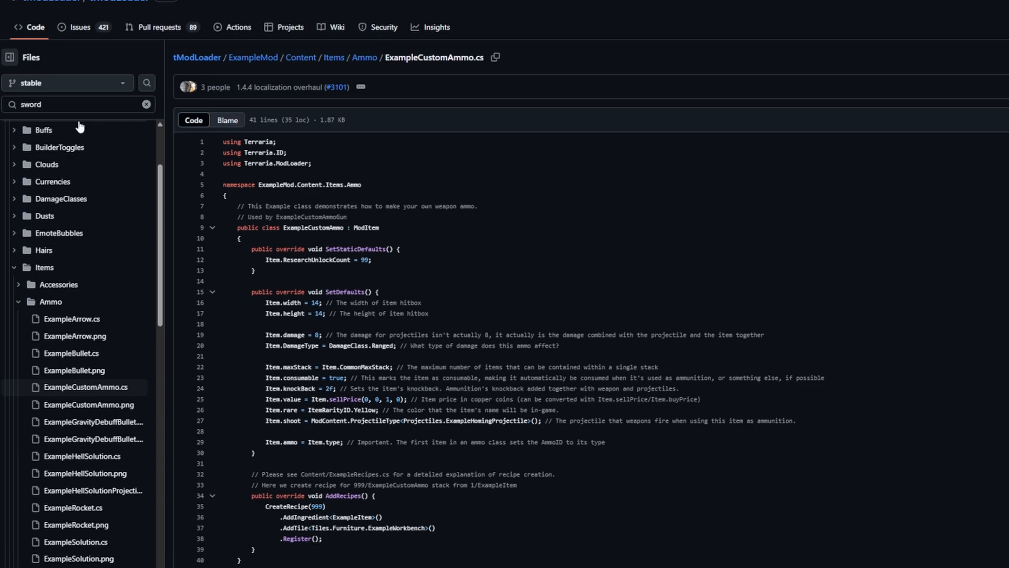
{"action": "left_click", "coordinate": [77, 288]}
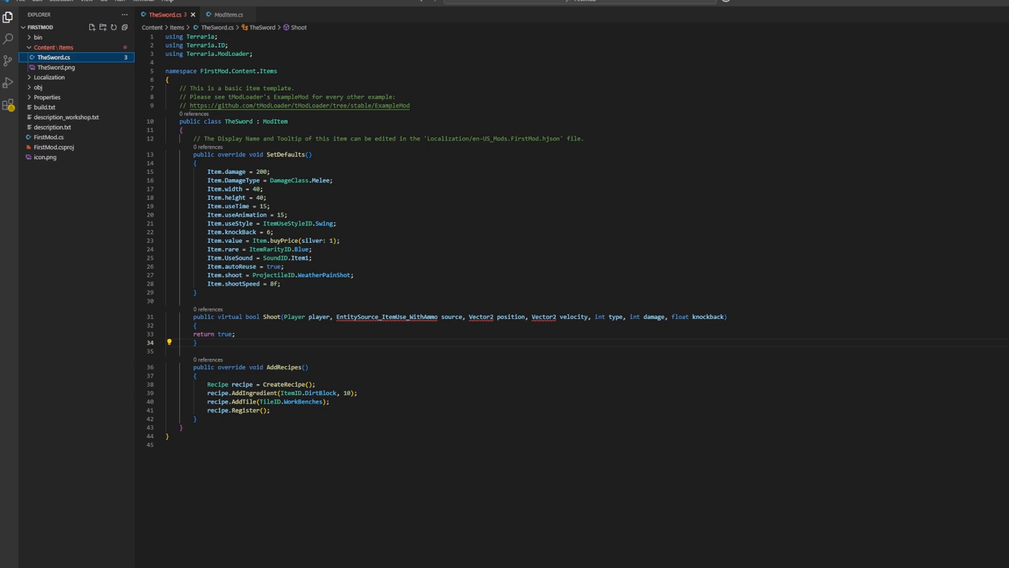
{"action": "mouse_move", "coordinate": [293, 319]}
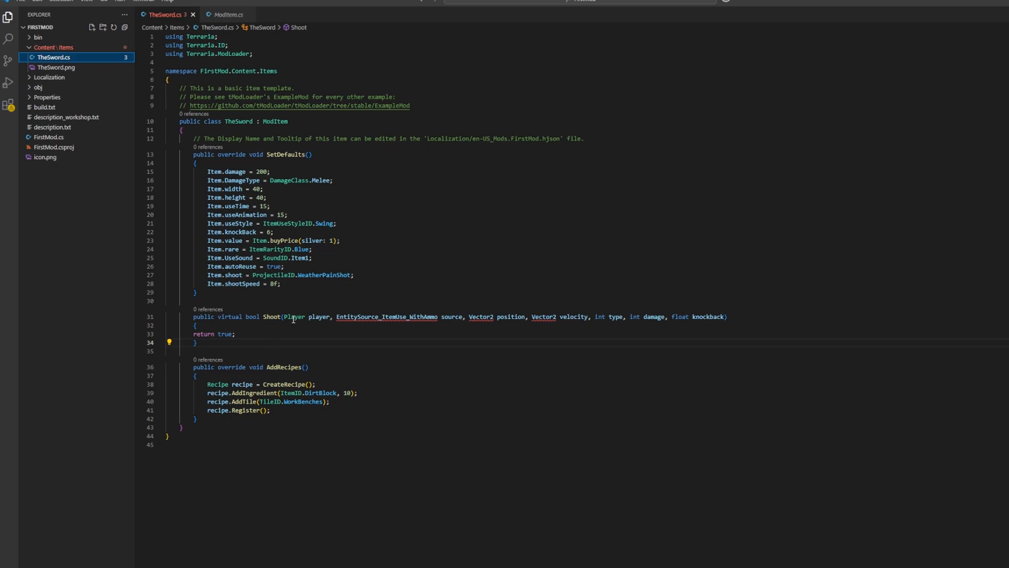
{"action": "mouse_move", "coordinate": [387, 316]}
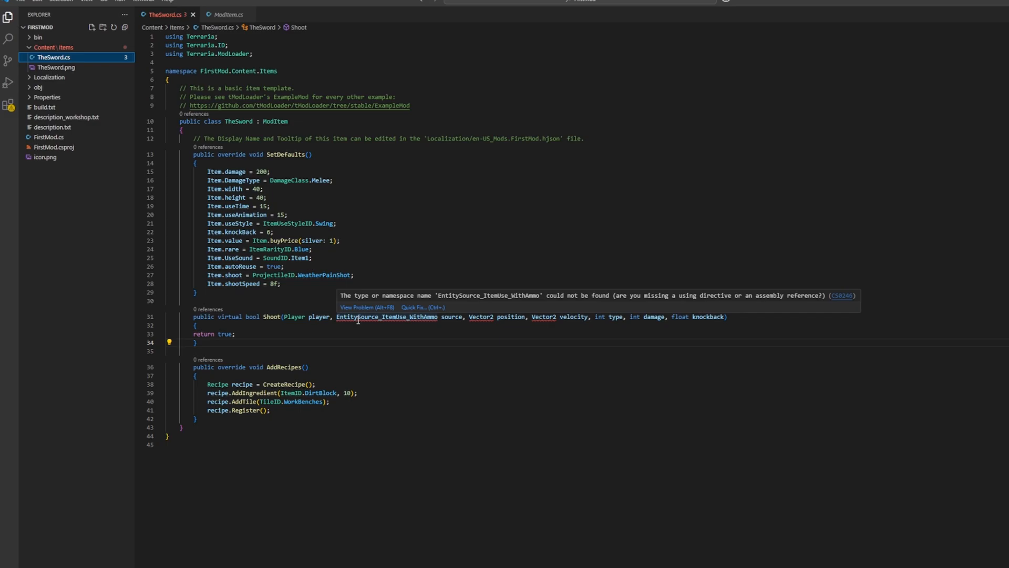
{"action": "mouse_move", "coordinate": [479, 316]}
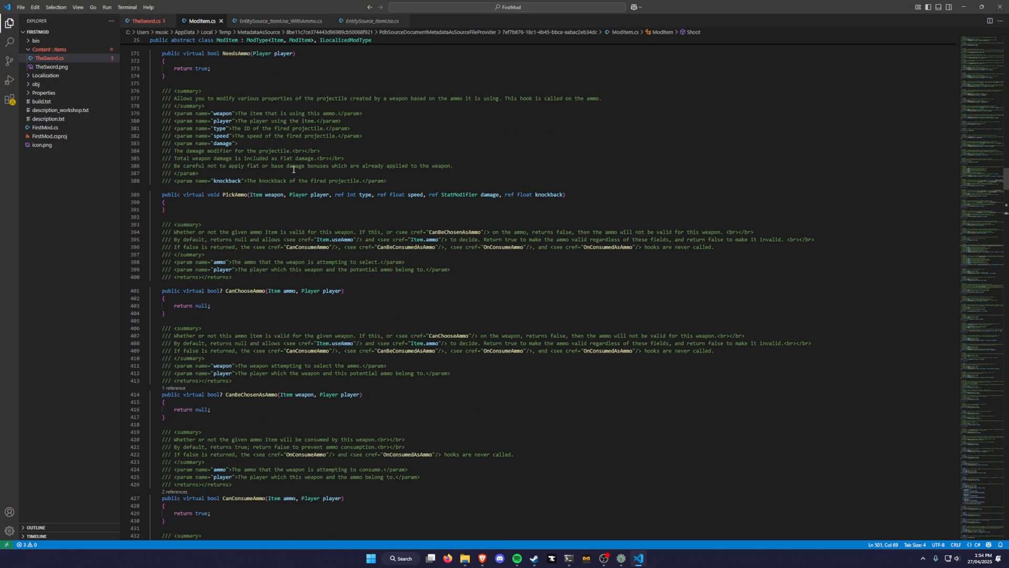
Add a using for Terraria.DataStructures at the top of TheSword.cs.
{"action": "scroll", "scroll_direction": "up", "scroll_amount": 3}
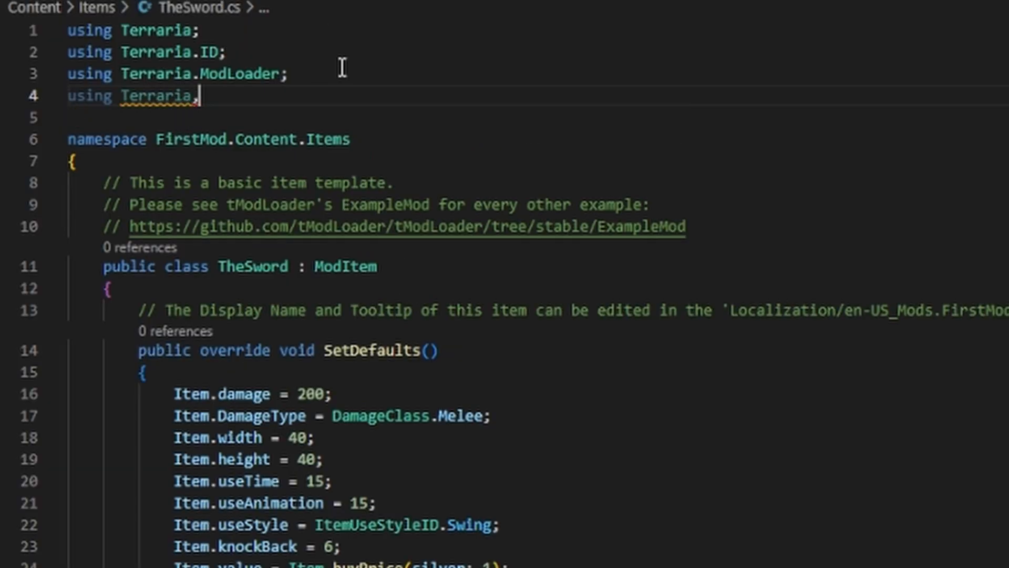
{"action": "type", "text": "Data"}
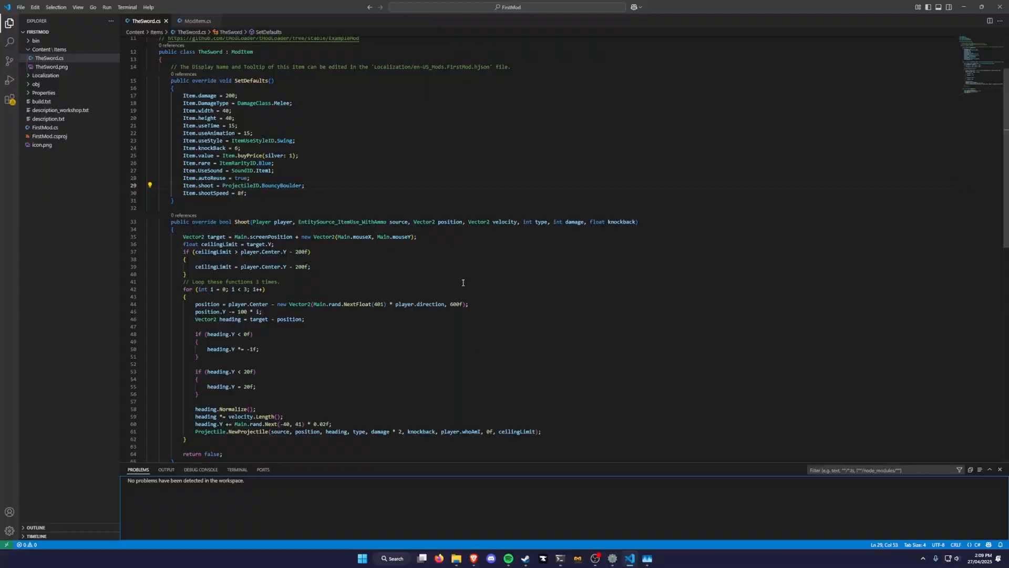
Edit TheSword's Shoot code toward a ten-projectile NewProjectileDirect loop.
{"action": "right_click", "coordinate": [462, 281]}
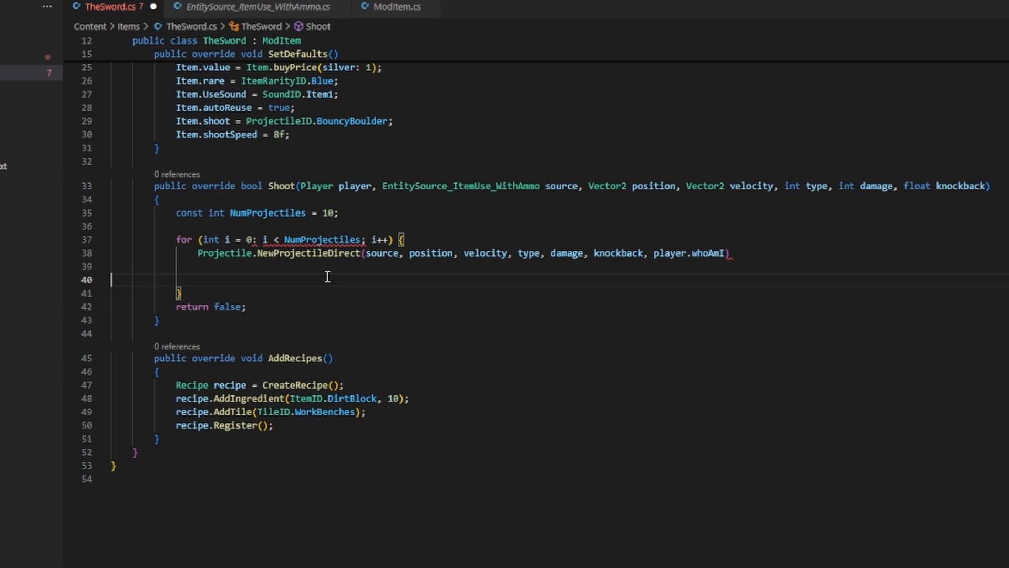
{"action": "scroll", "scroll_direction": "up", "scroll_amount": 3}
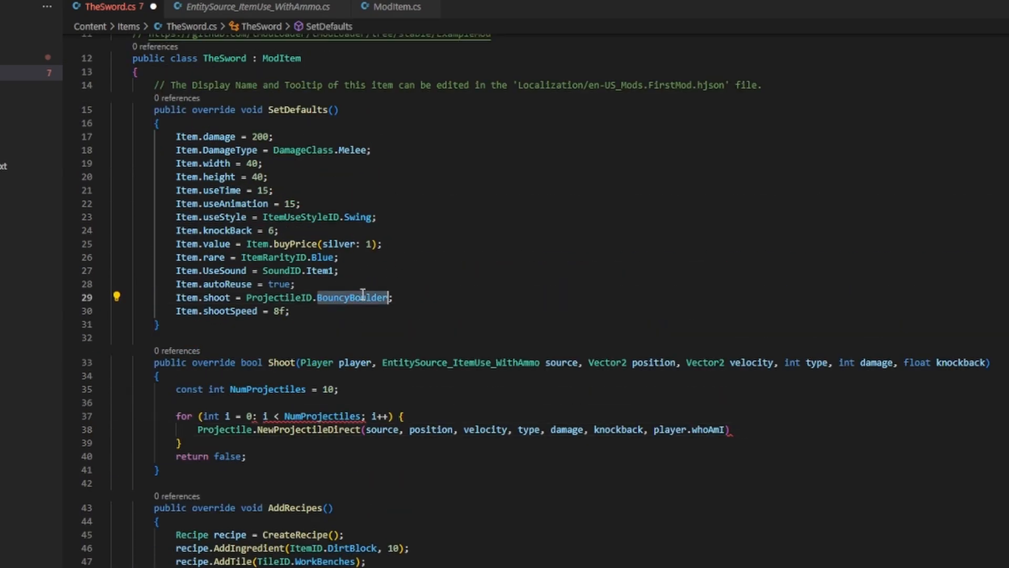
{"action": "type", "text": "Arr"}
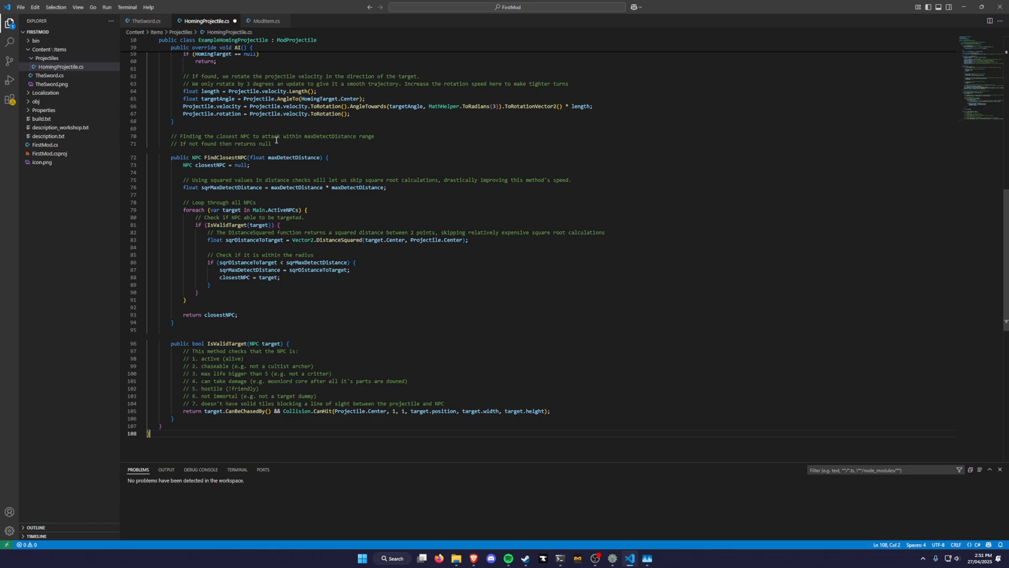
Scroll to the top of HomingProjectile.cs to view the pasted homing code.
{"action": "scroll", "scroll_direction": "up", "scroll_amount": 3}
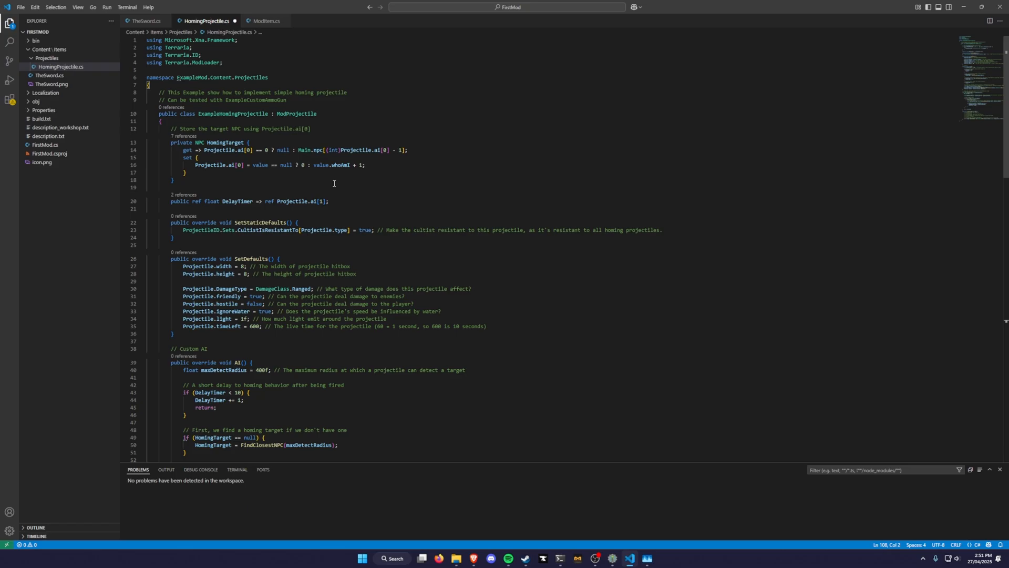
{"action": "mouse_move", "coordinate": [275, 178]}
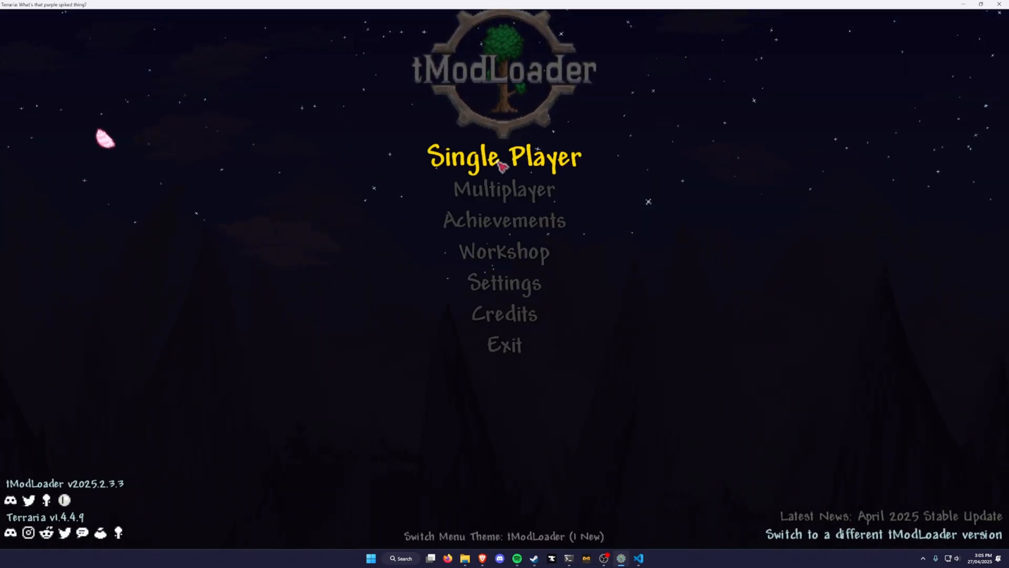
Start a single player game and spawn a Demon Eye to test The Sword.
{"action": "left_click", "coordinate": [504, 155]}
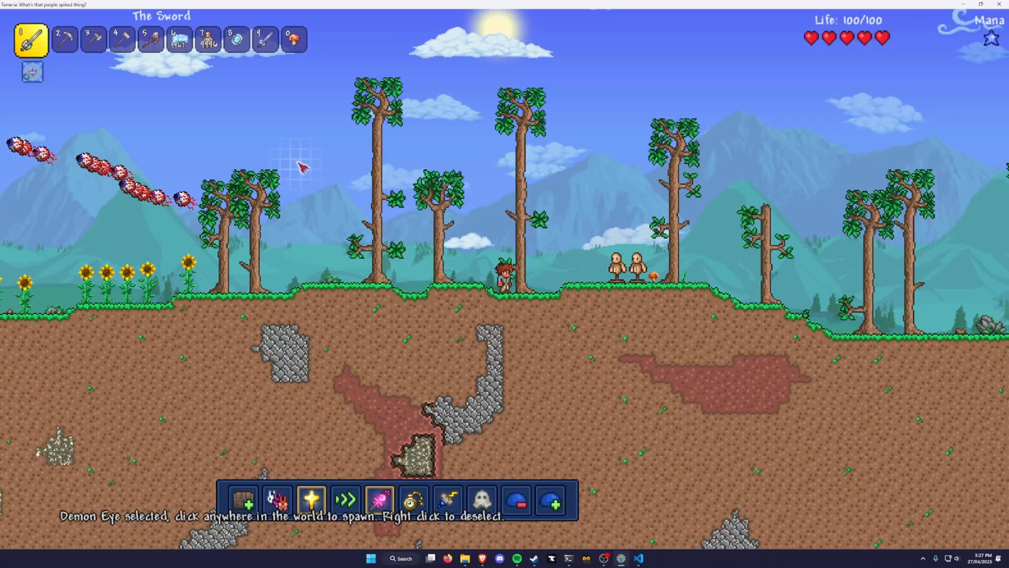
{"action": "left_click", "coordinate": [637, 558]}
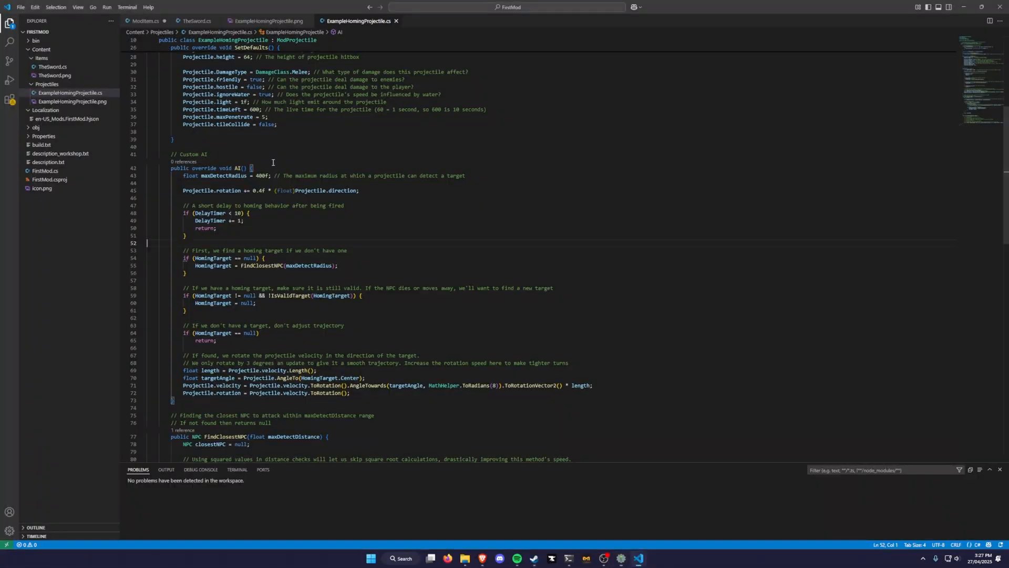
{"action": "mouse_move", "coordinate": [384, 240]}
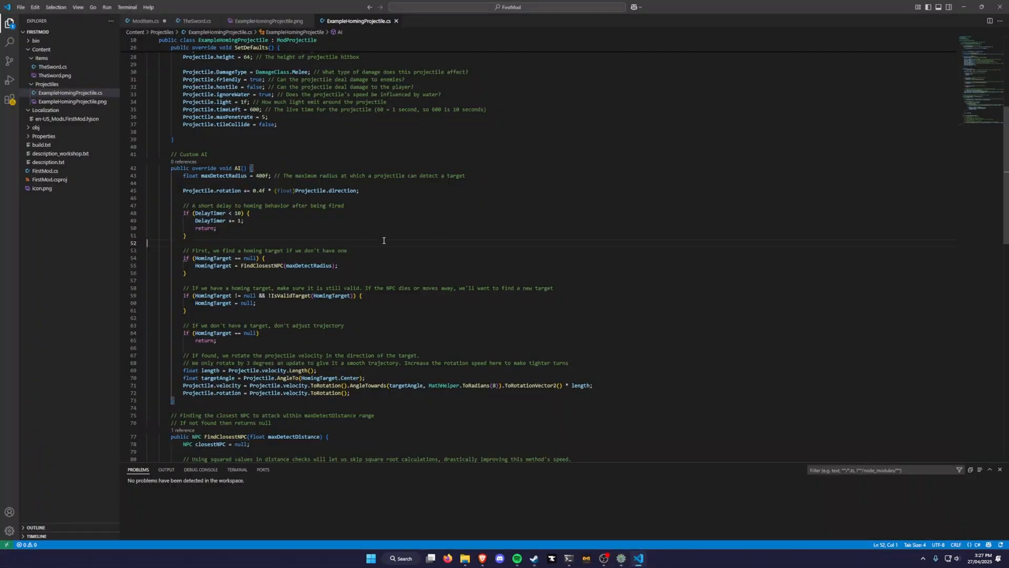
{"action": "mouse_move", "coordinate": [378, 240]}
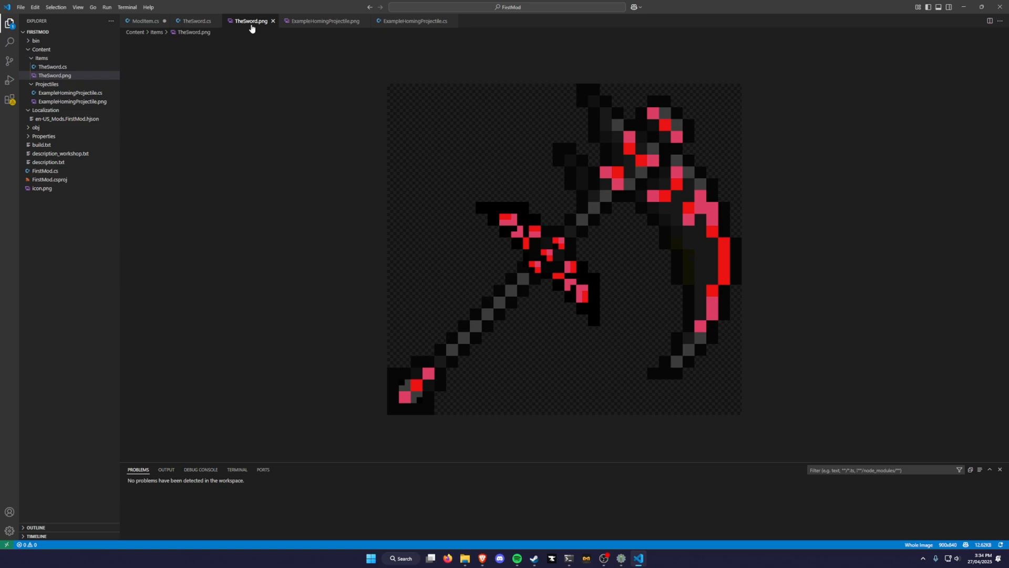
{"action": "mouse_move", "coordinate": [559, 301]}
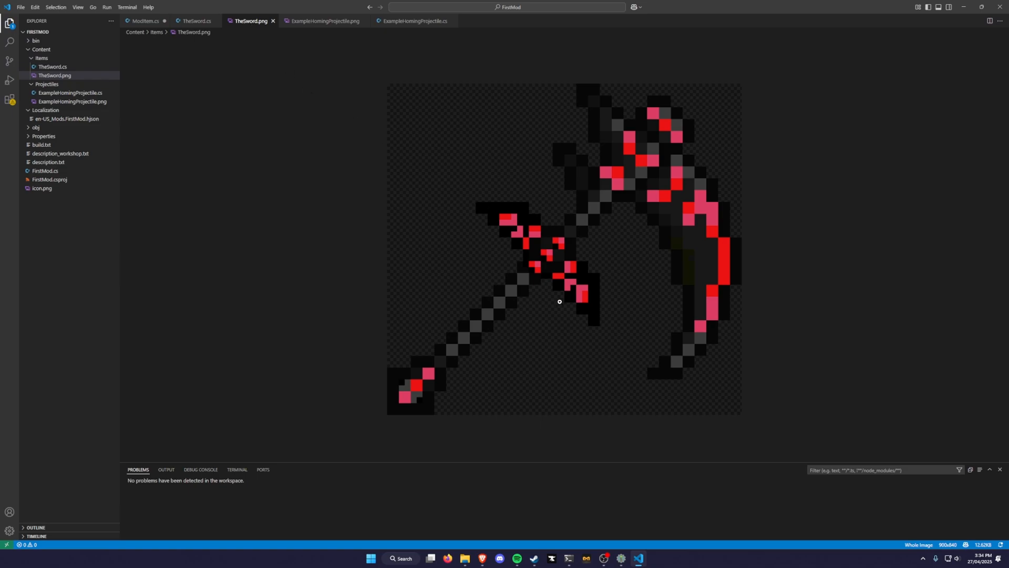
Scroll the Explorer to locate the TheSword.png sprite image.
{"action": "scroll", "scroll_direction": "up", "scroll_amount": 3}
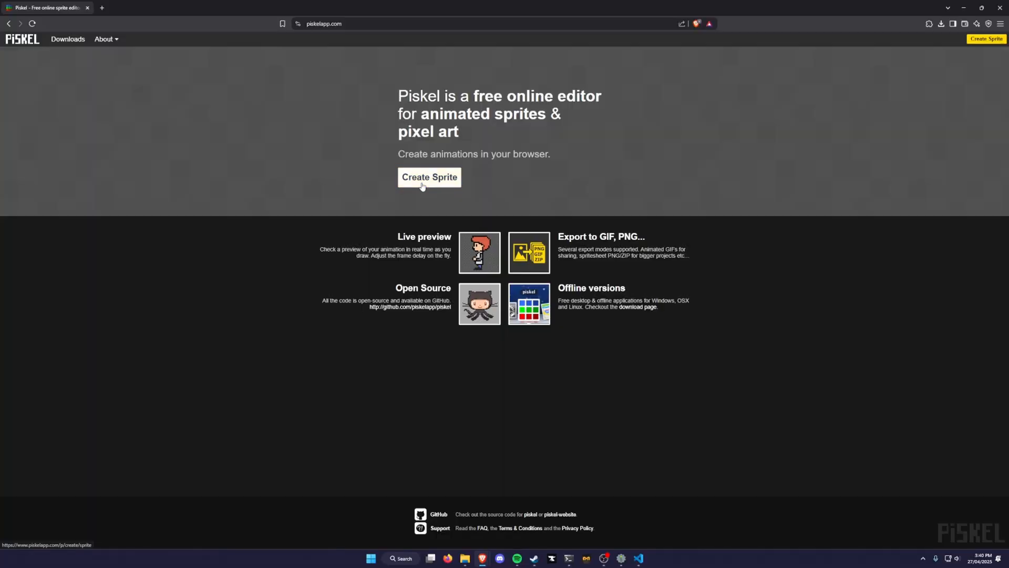
Create a new sprite, draw the black hilt and fill the red blade.
{"action": "left_click", "coordinate": [429, 178]}
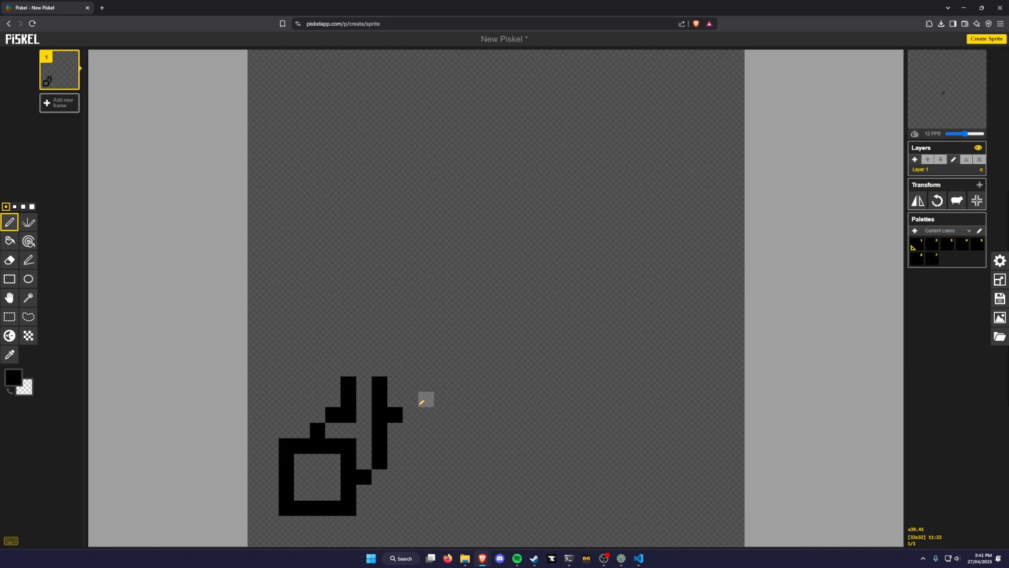
{"action": "left_click", "coordinate": [384, 429]}
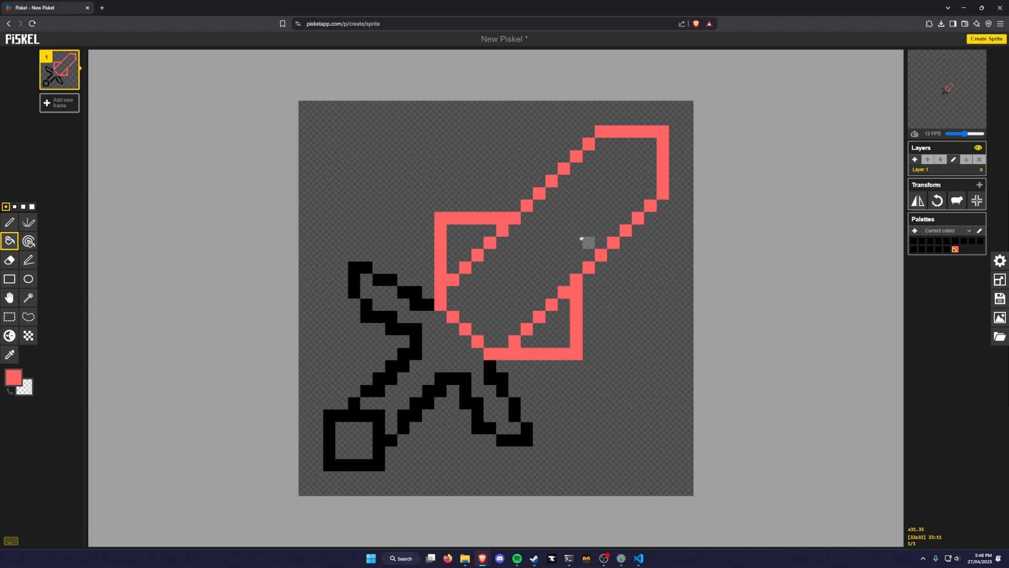
{"action": "left_click", "coordinate": [582, 241]}
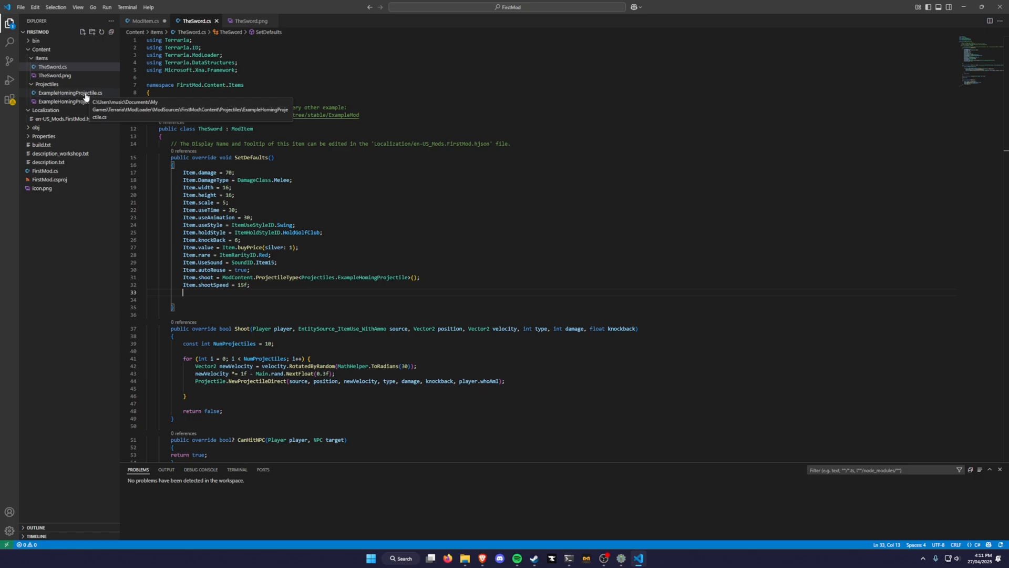
{"action": "mouse_move", "coordinate": [332, 301]}
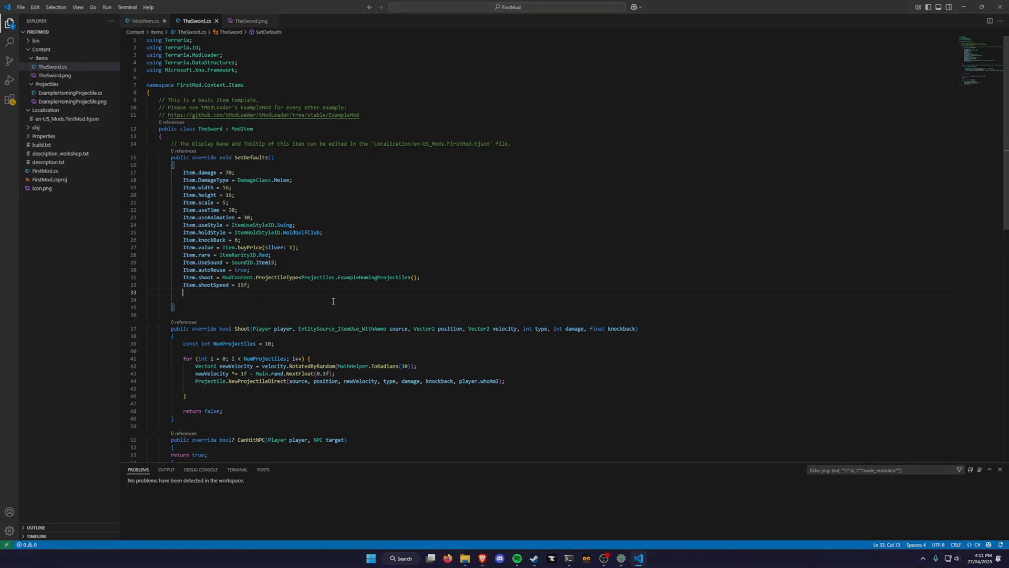